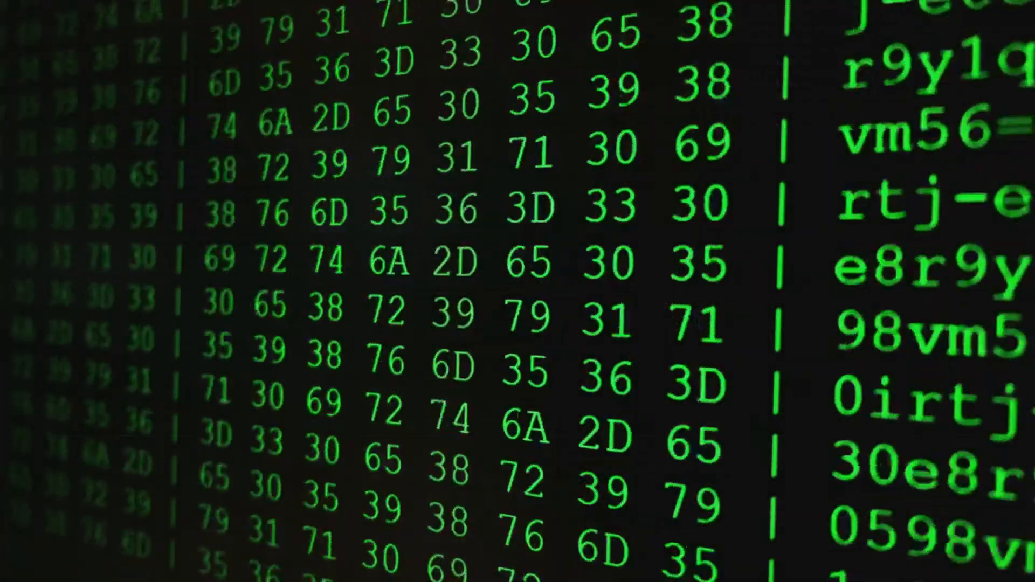
scroll("down", 3)
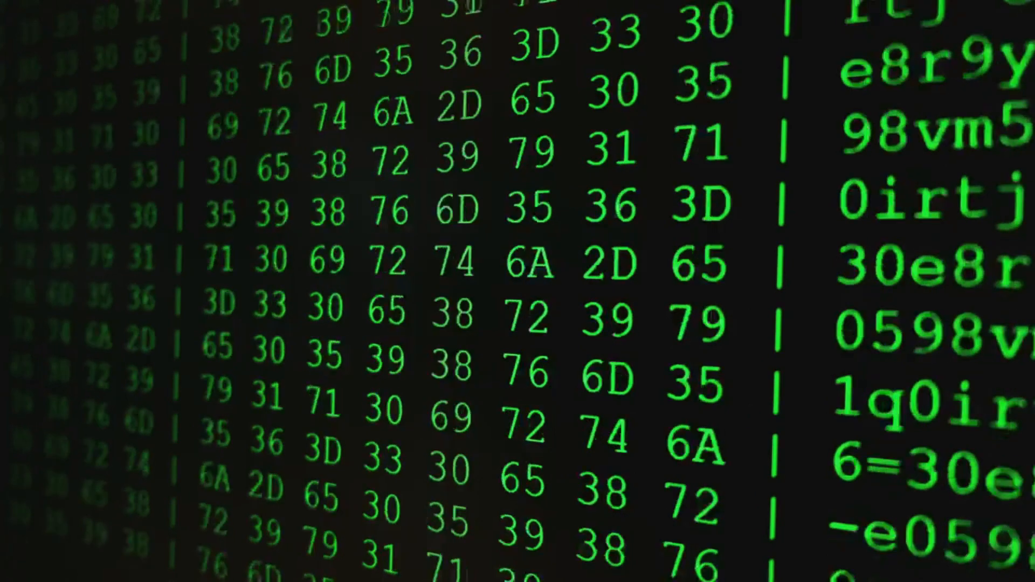